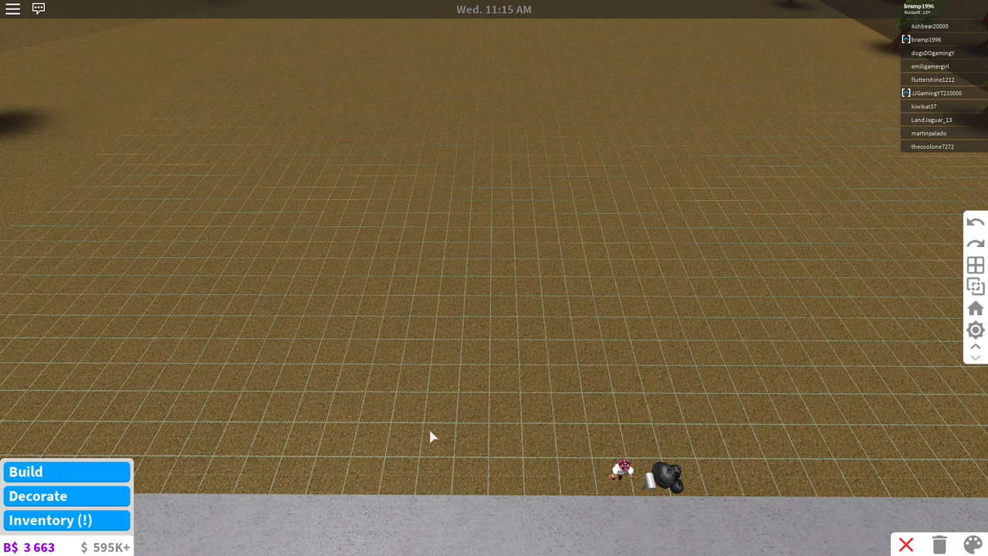
pyautogui.moveTo(153, 479)
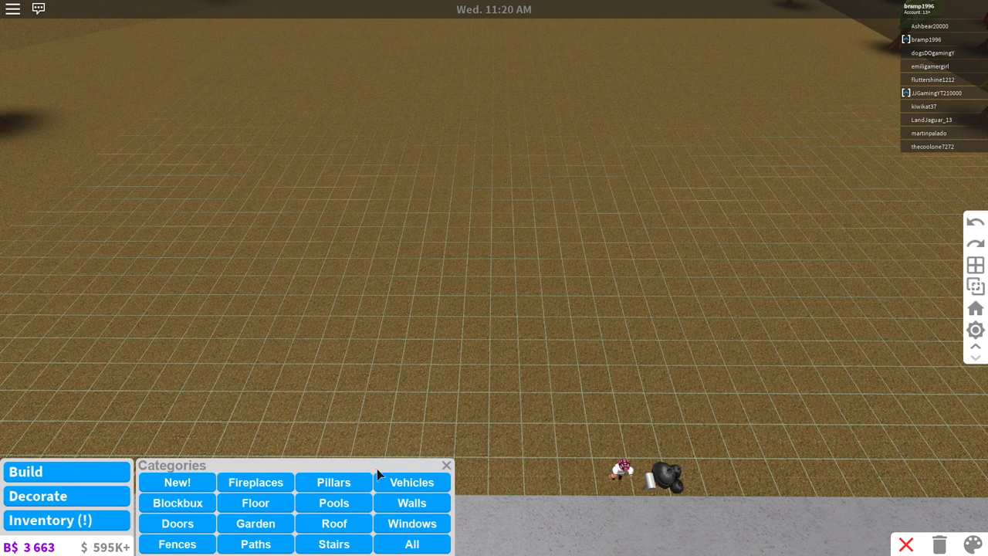
# Choose Walls in Build and draw the first grey wall on the empty plot.
pyautogui.click(412, 503)
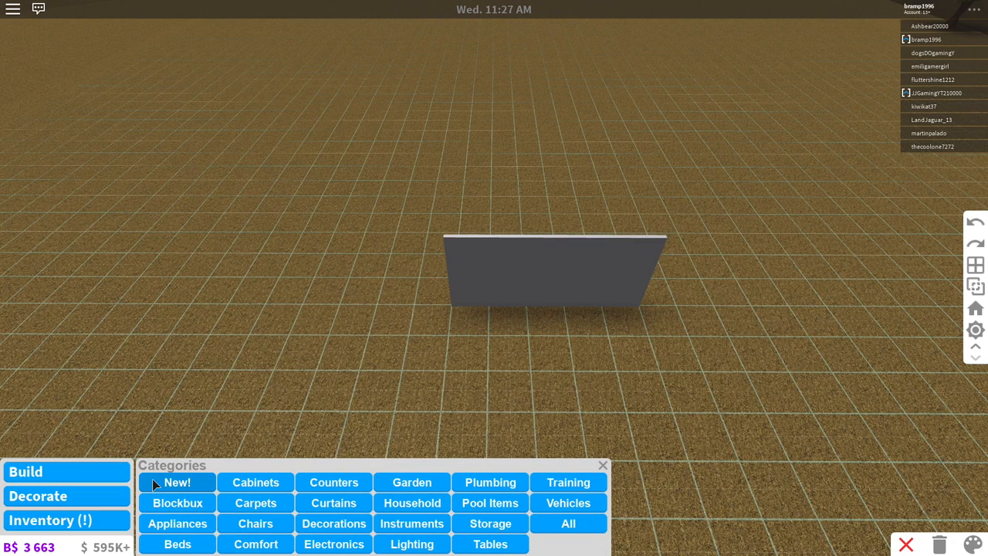
# Hang the Small Round Painting and the other New! paintings on the grey wall.
pyautogui.click(176, 482)
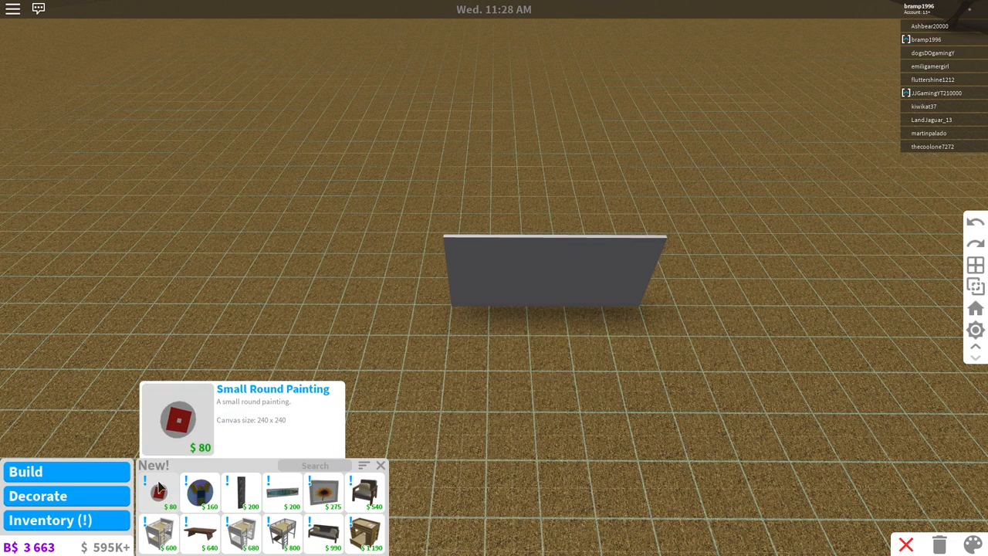
pyautogui.click(157, 491)
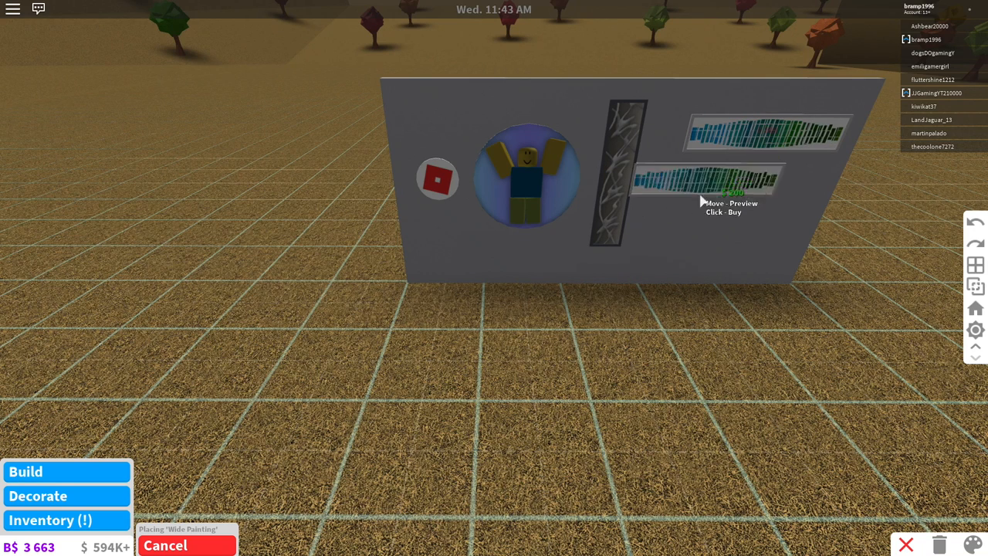
pyautogui.moveTo(579, 266)
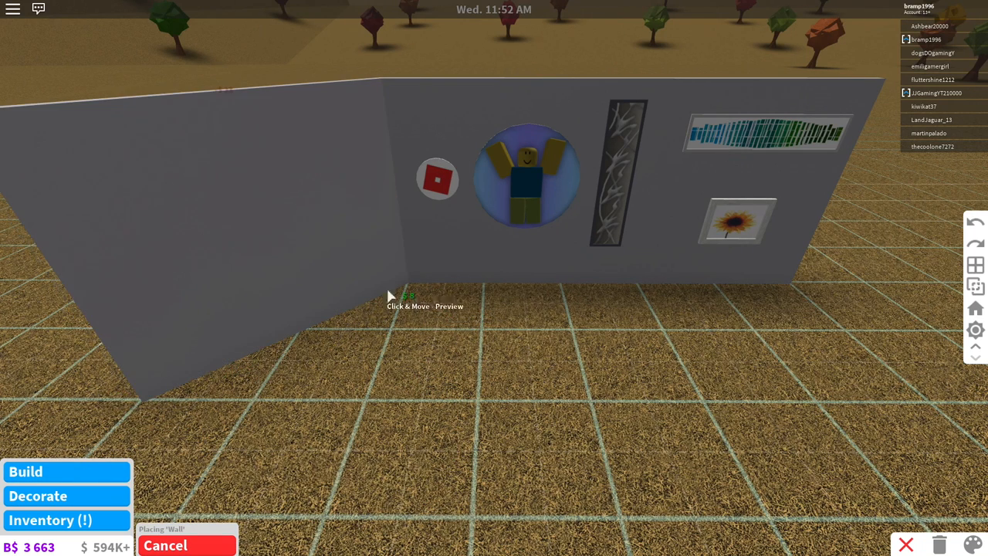
pyautogui.moveTo(476, 250)
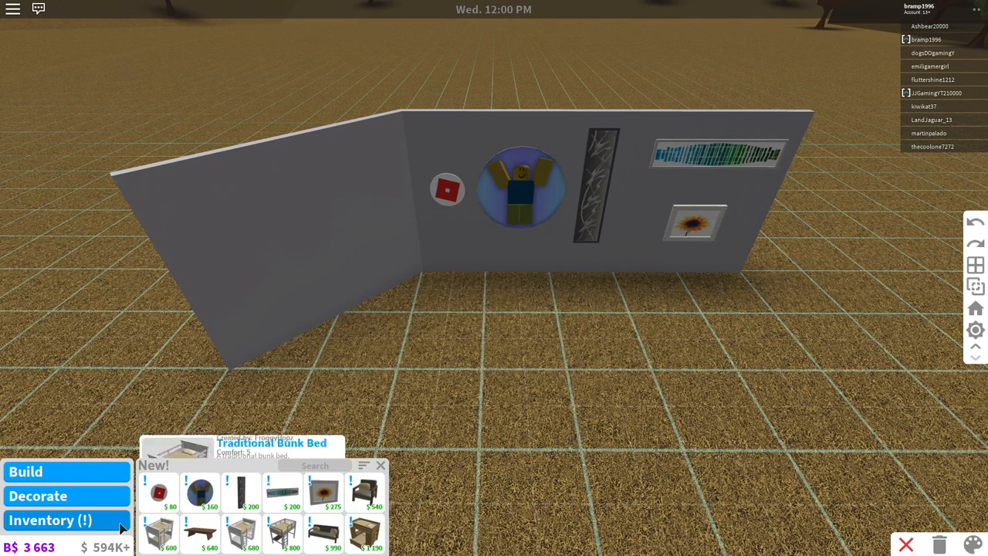
# Furnish the corner with an armchair, a sofa and a wooden table from the seating category.
pyautogui.click(49, 519)
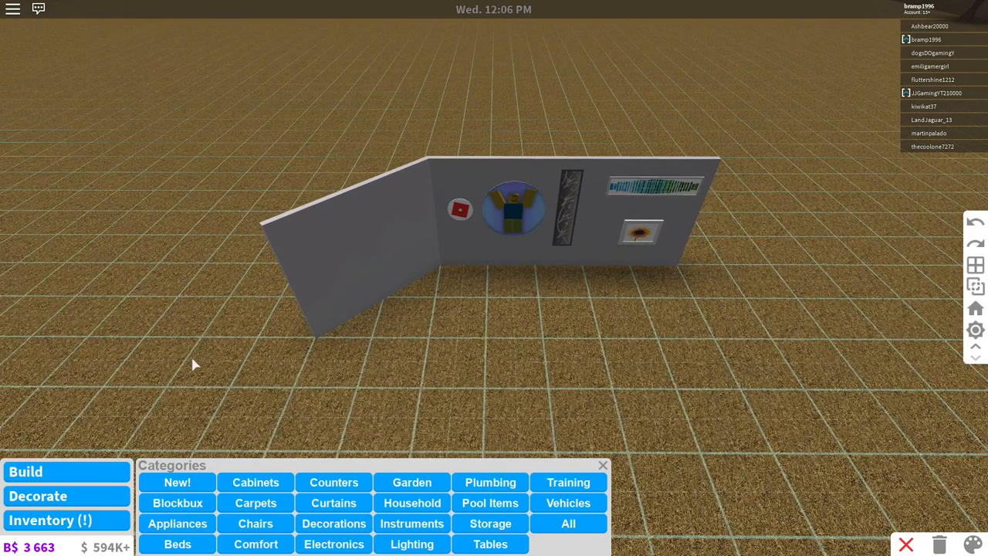
pyautogui.moveTo(238, 373)
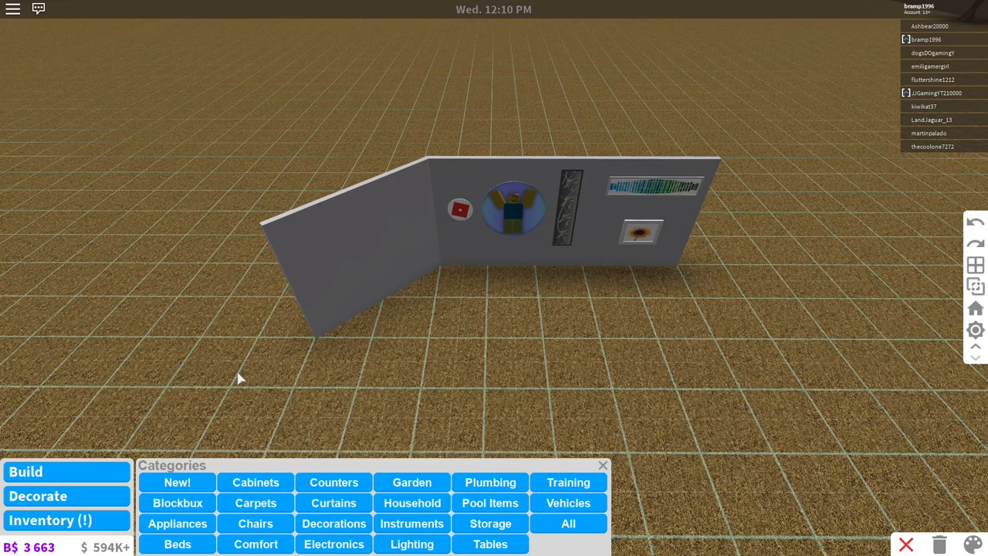
pyautogui.click(176, 482)
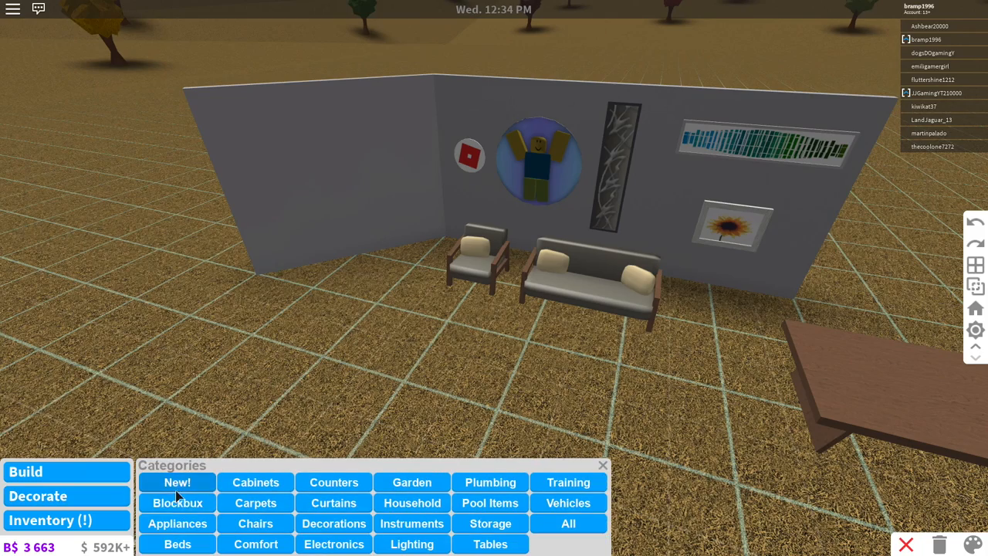
# Place the white bunk beds from New! beside the sitting area.
pyautogui.click(176, 482)
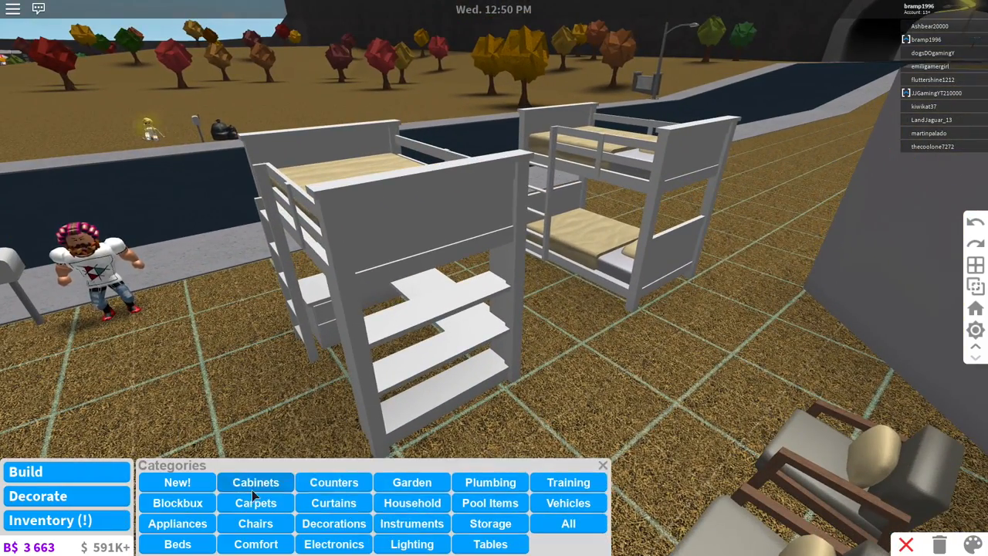
pyautogui.click(491, 523)
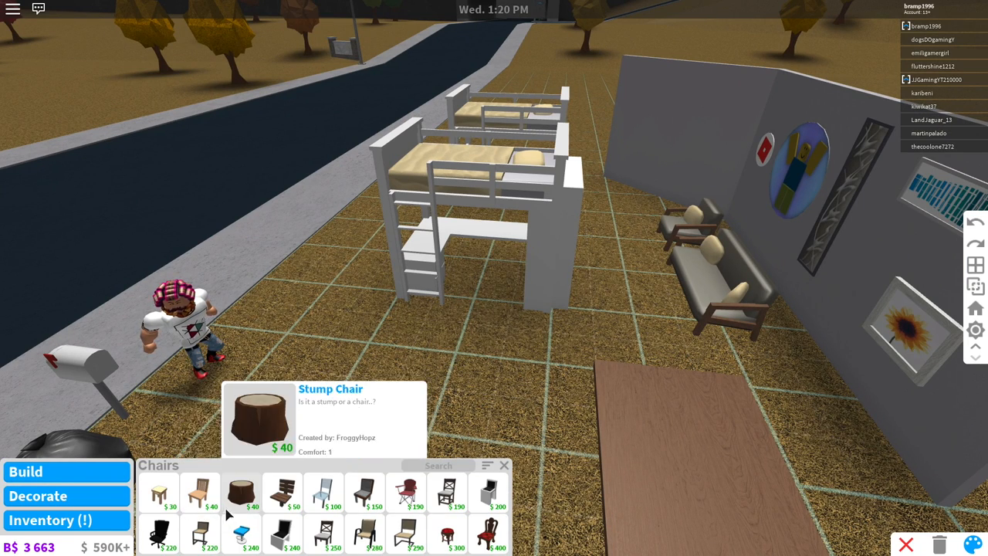
pyautogui.click(160, 531)
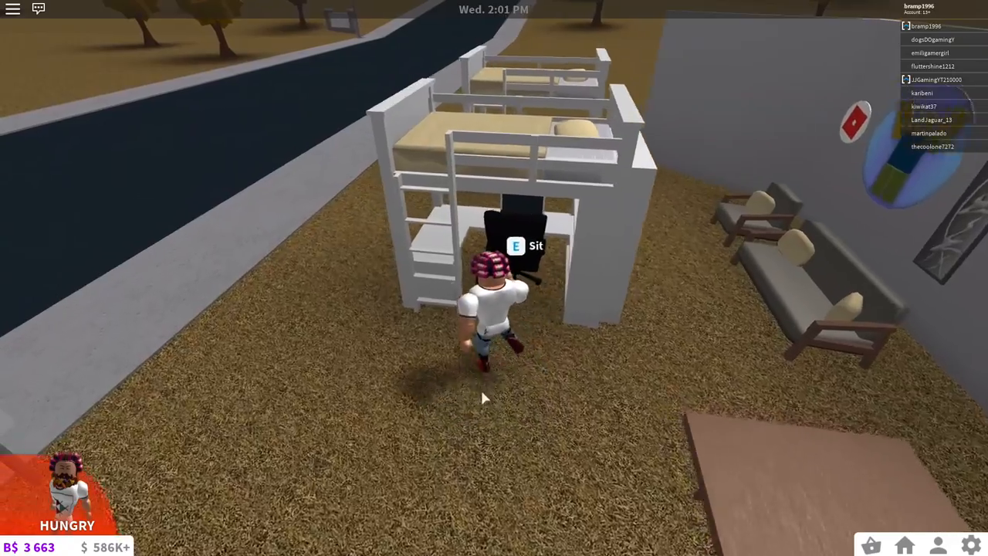
pyautogui.moveTo(394, 373)
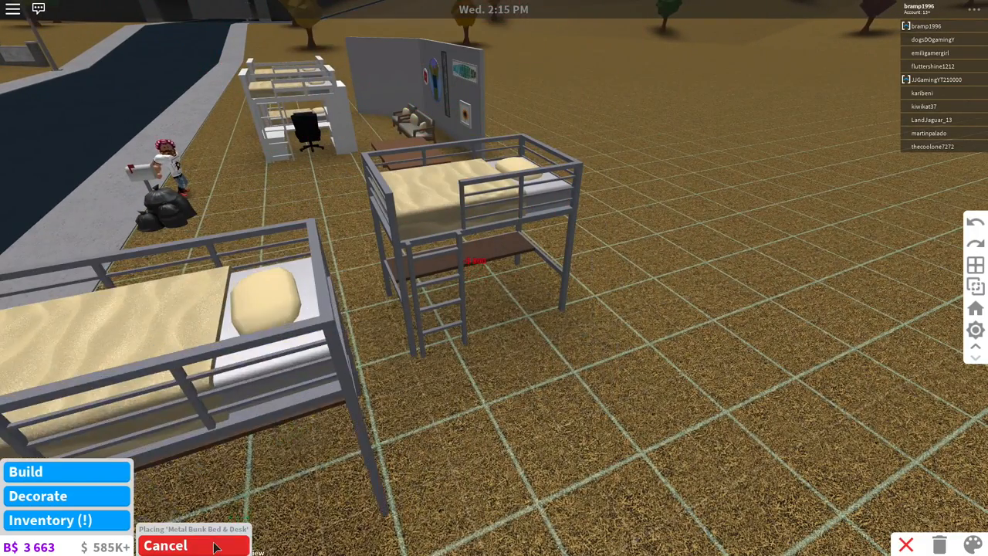
# Cancel placing further metal bunk beds after adding the metal and wooden bunk beds.
pyautogui.click(166, 544)
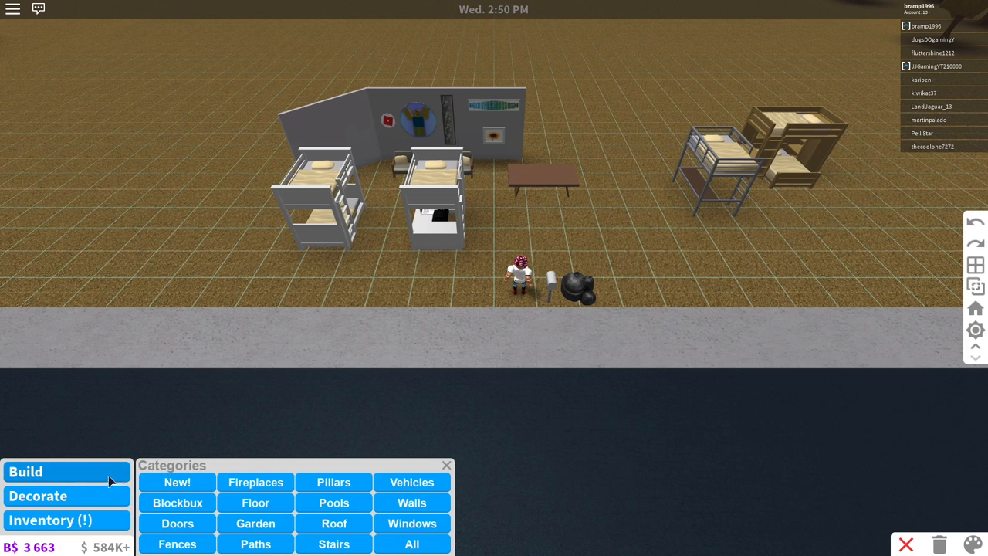
# Build a new grey wall and fit it with the new round barred window from New!
pyautogui.click(176, 481)
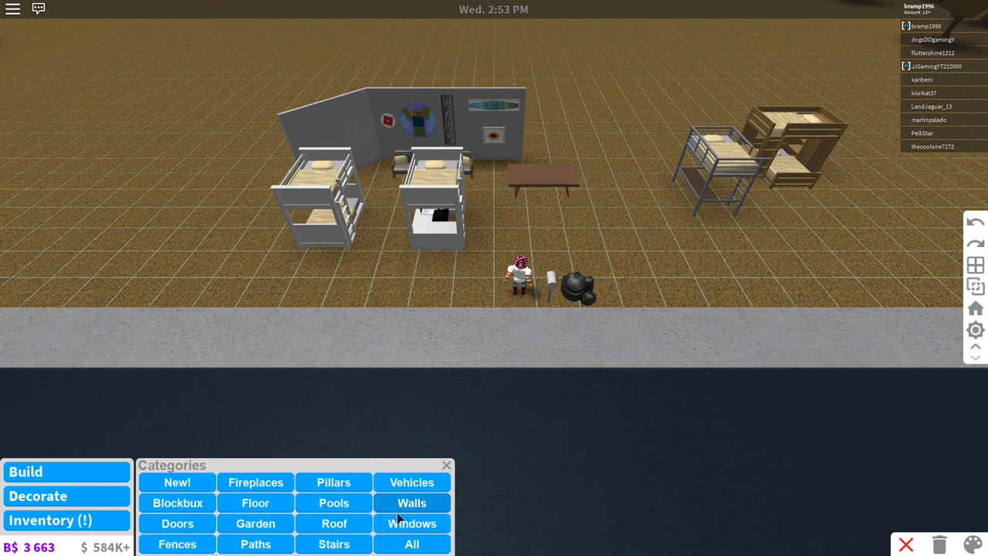
pyautogui.click(411, 503)
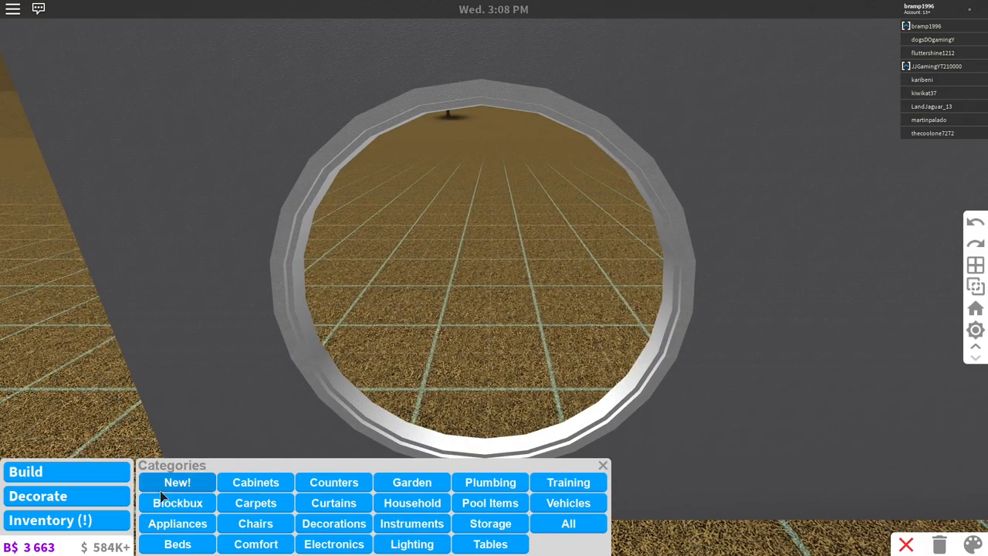
pyautogui.click(25, 472)
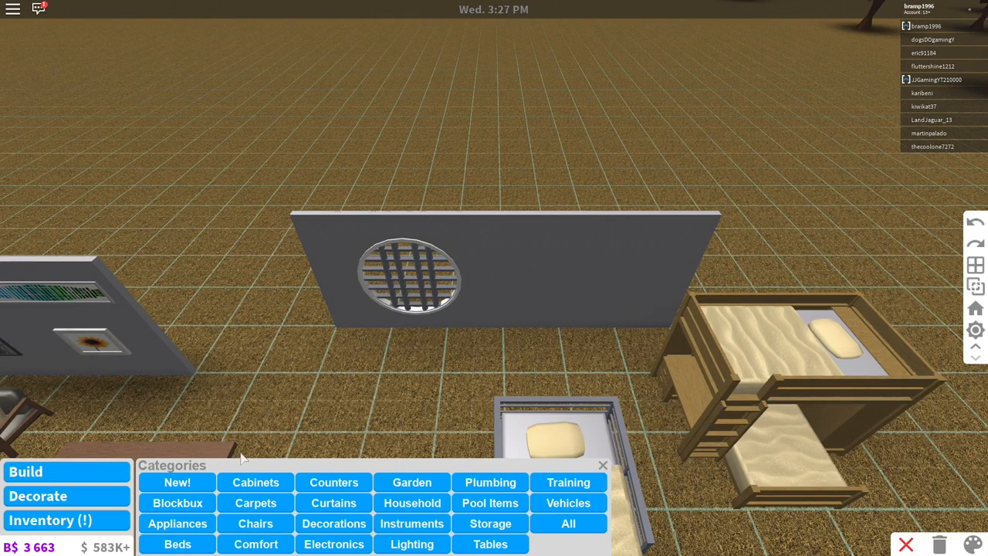
pyautogui.moveTo(321, 354)
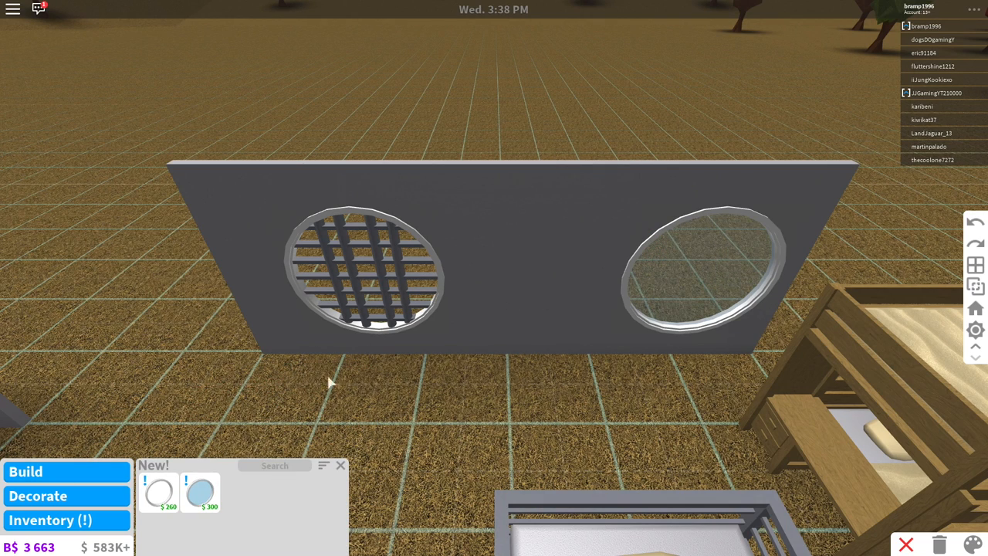
# Place the Large Round Window Frame beside the barred window on the new wall.
pyautogui.click(157, 493)
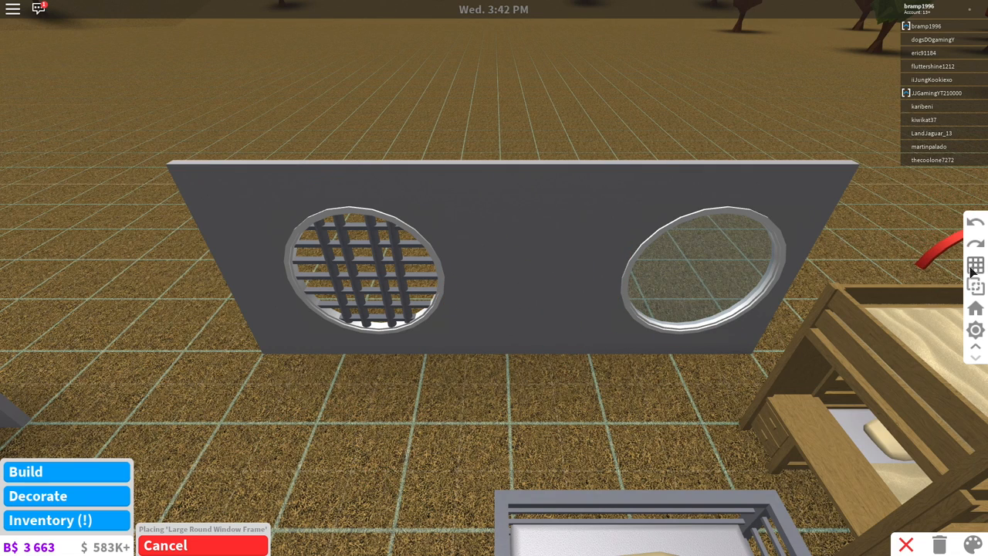
pyautogui.moveTo(536, 290)
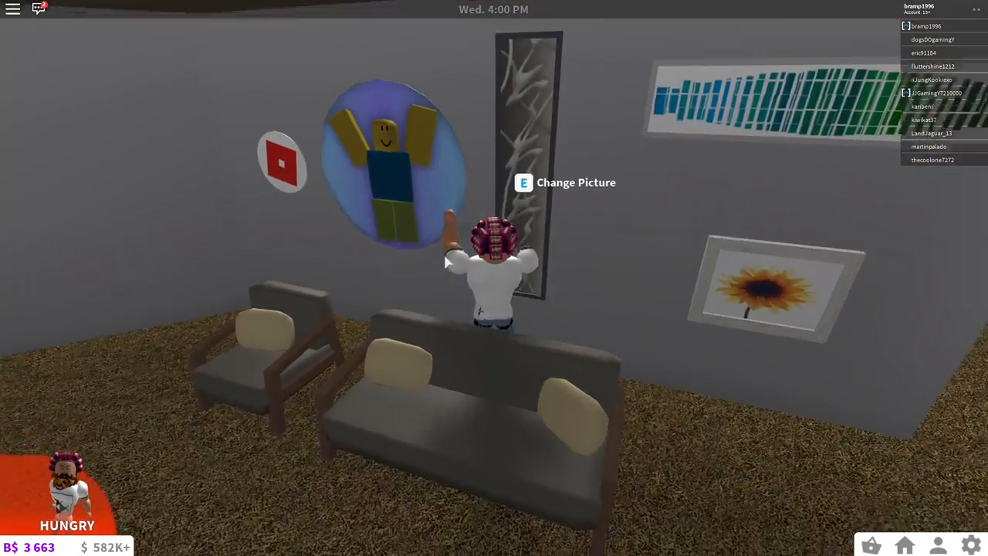
# Search 'pig' in the wall picture chooser, then bring it up again for the striped picture.
pyautogui.press('e')
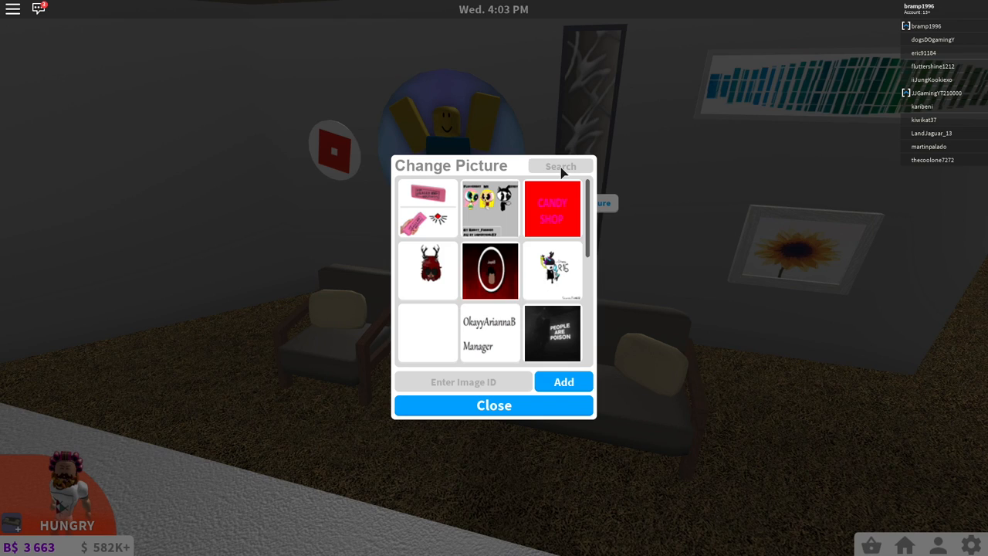
pyautogui.write('pig')
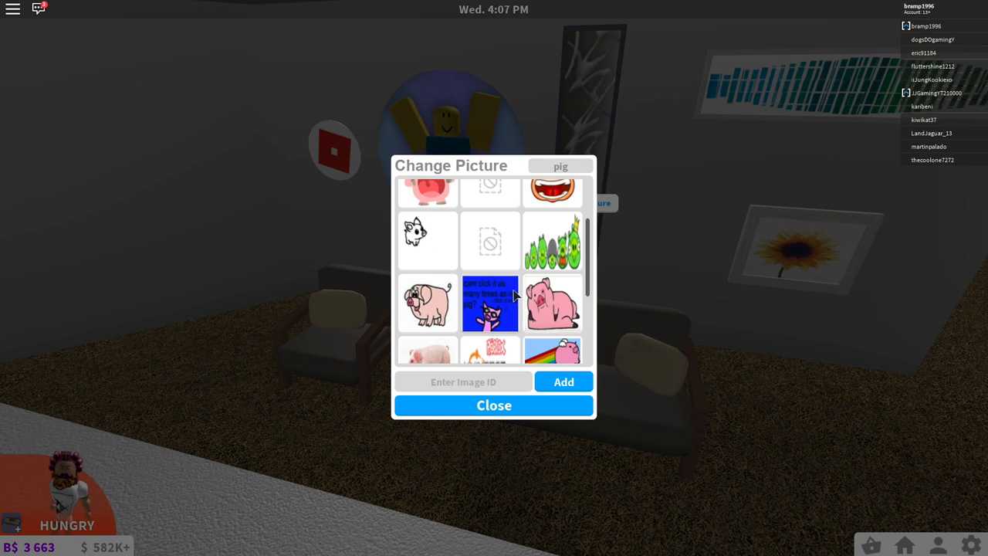
pyautogui.click(494, 405)
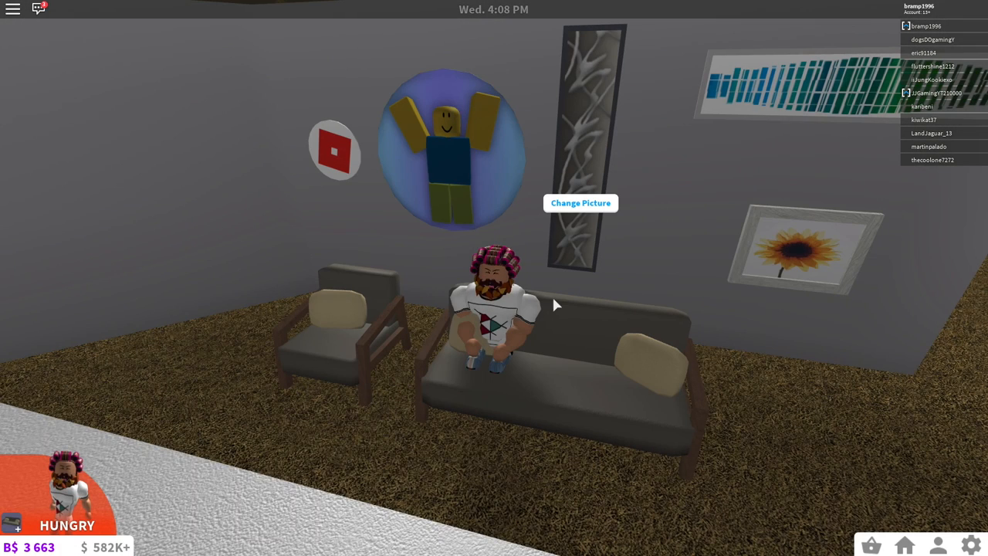
pyautogui.moveTo(460, 364)
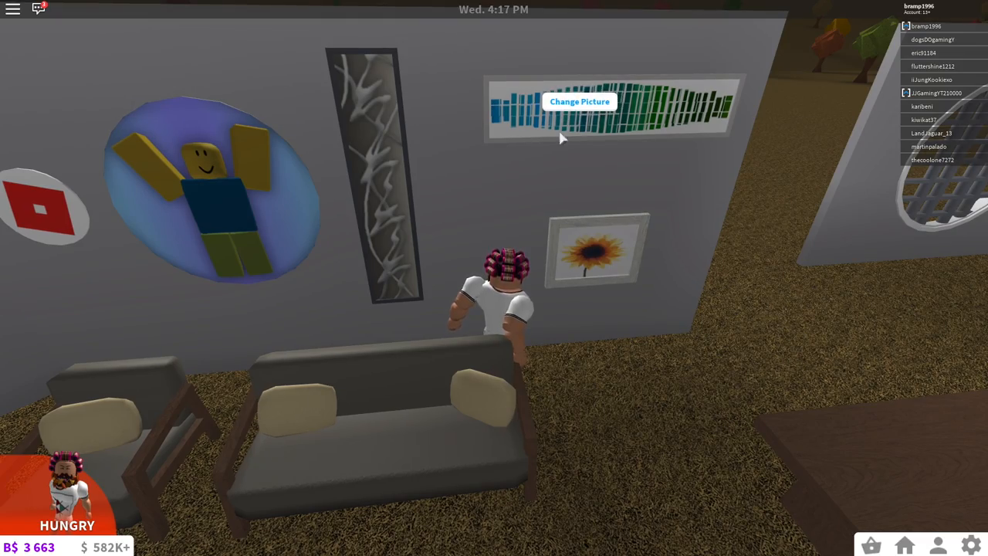
pyautogui.click(579, 102)
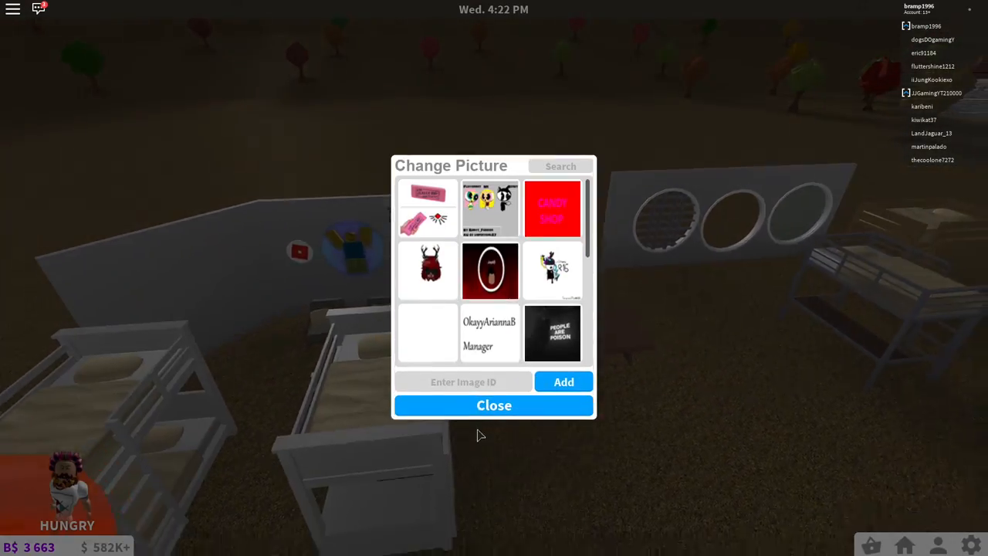
pyautogui.click(494, 405)
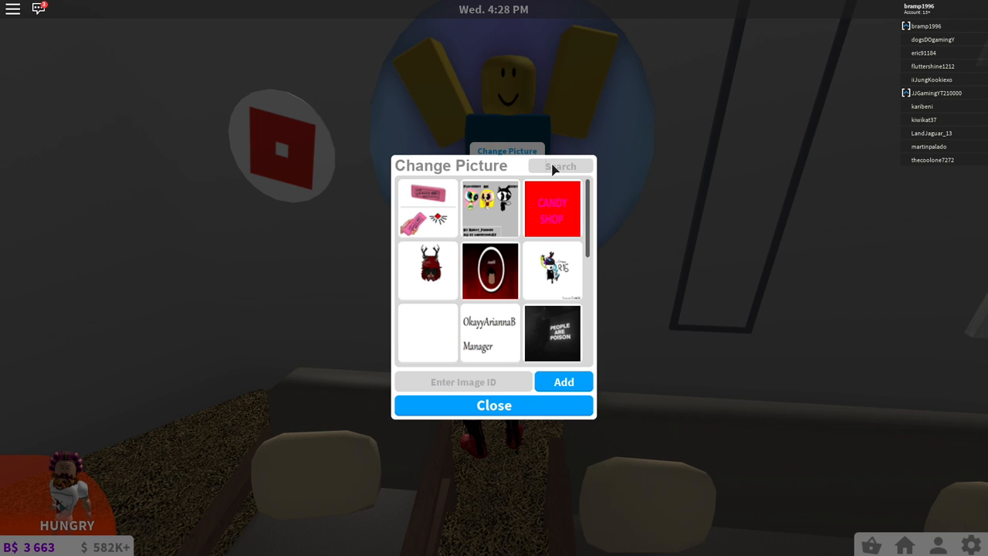
# Search 'piglet' then 'pig' in the picture catalogue and browse the results for the round picture.
pyautogui.write('piglet')
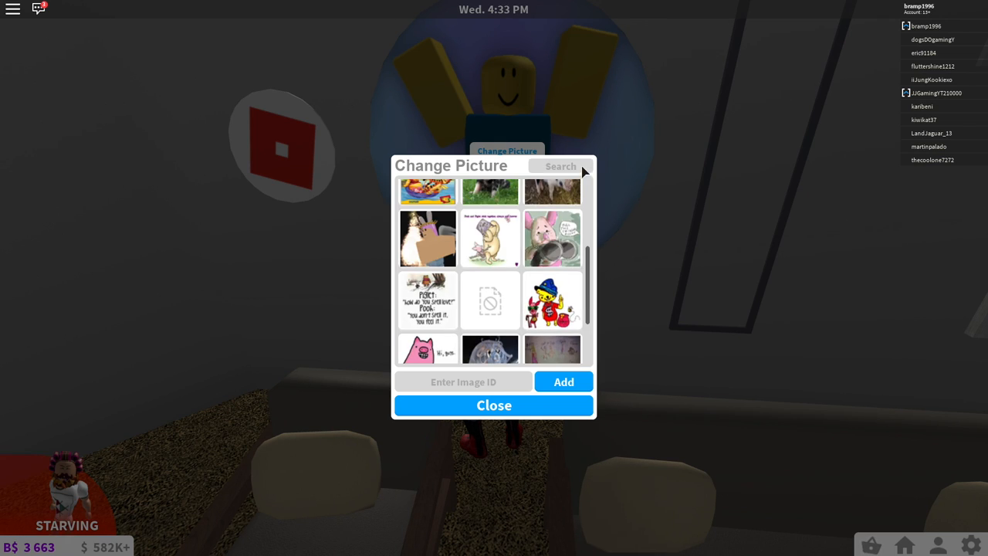
pyautogui.write('pig')
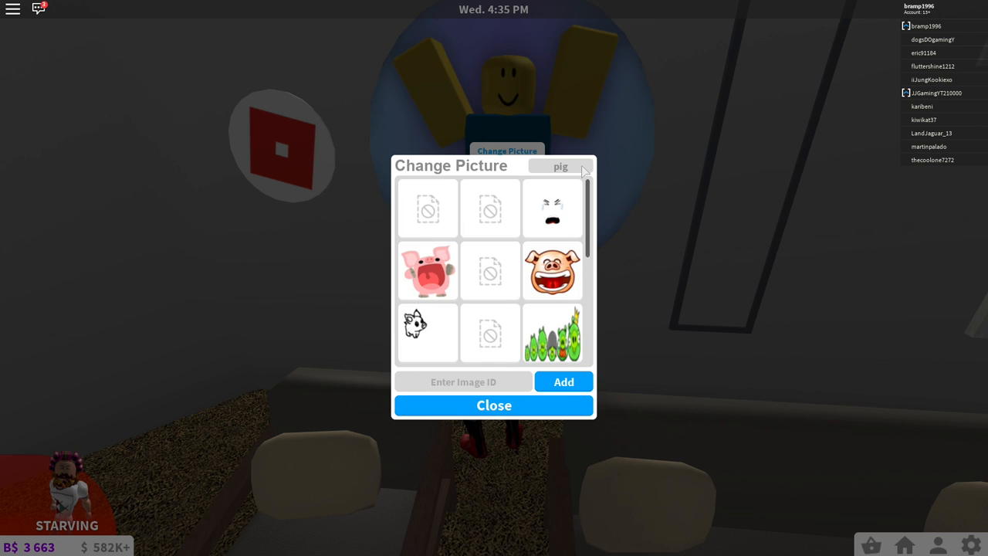
pyautogui.scroll(-3)
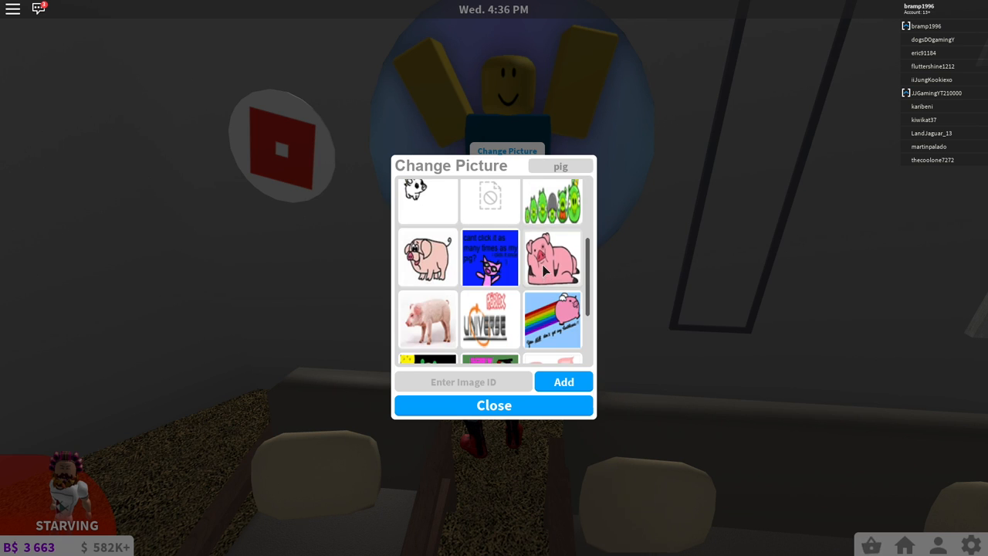
pyautogui.click(494, 405)
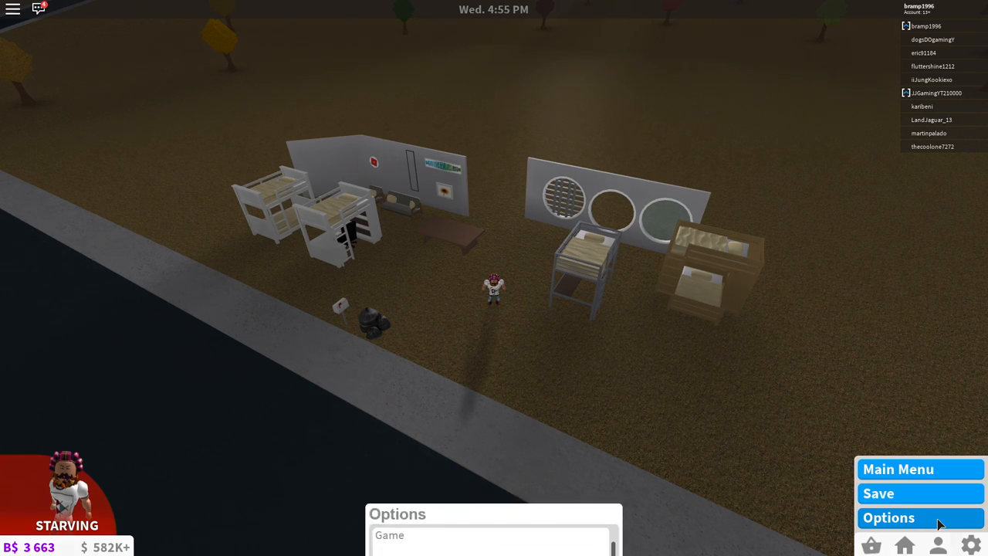
# Open the Bloxburg Options and review the Language list, keeping English (US).
pyautogui.click(890, 517)
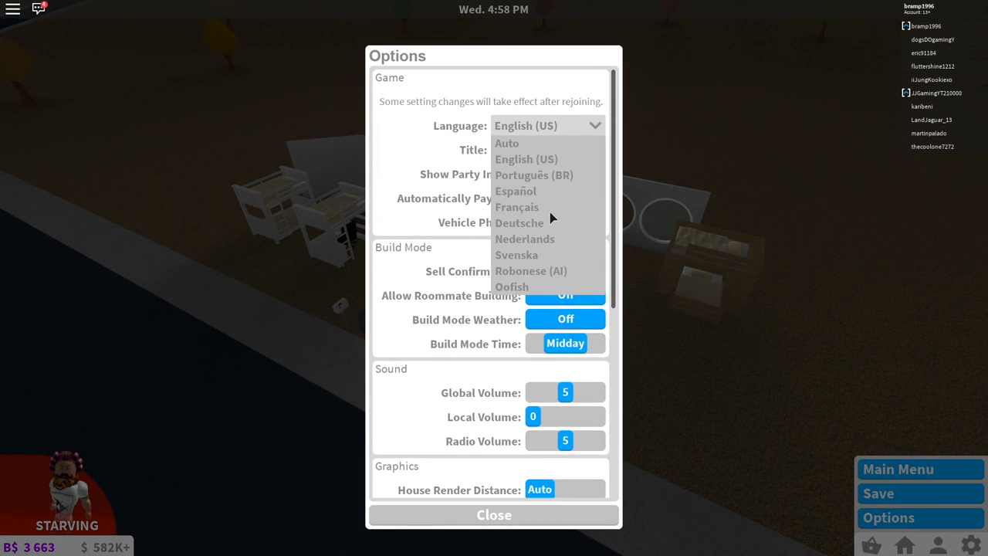
pyautogui.moveTo(538, 213)
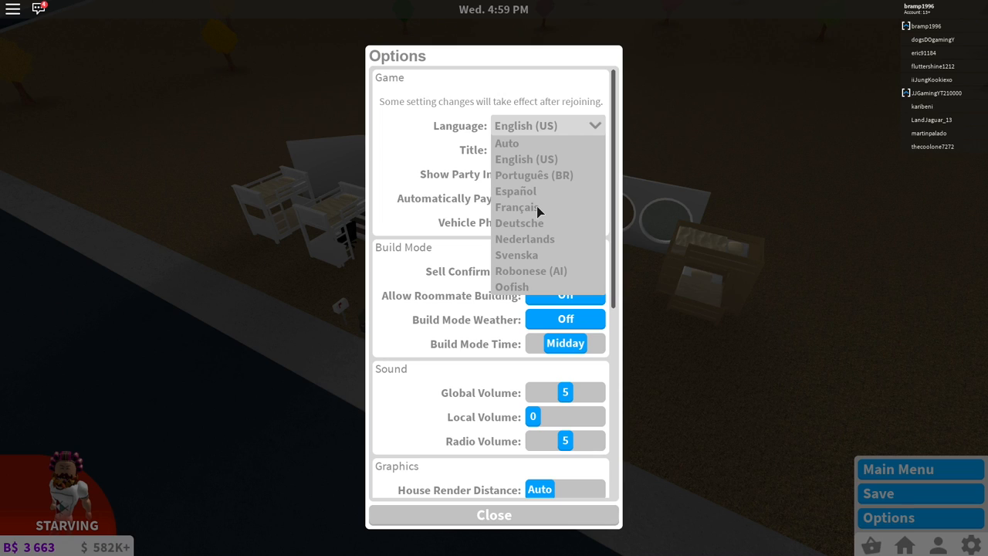
pyautogui.moveTo(532, 182)
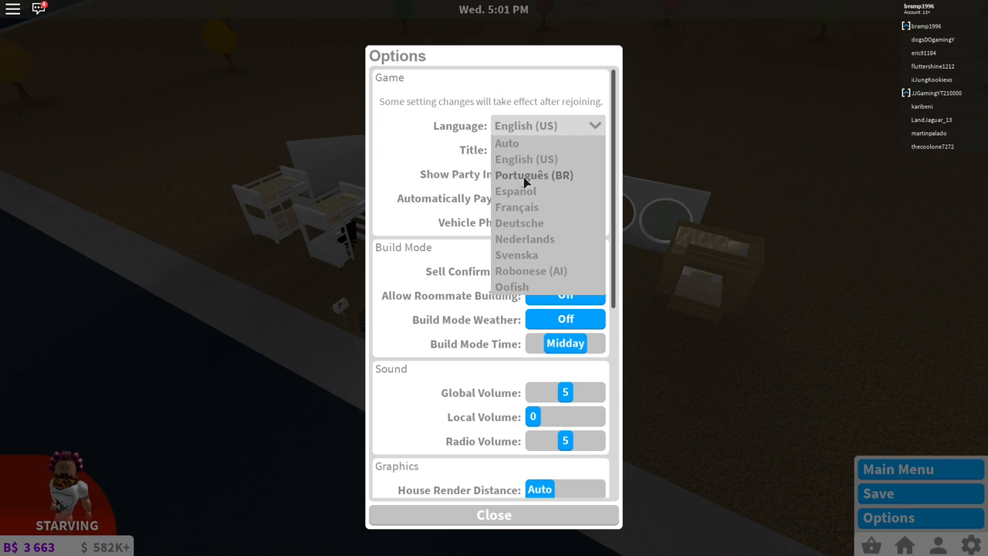
pyautogui.moveTo(525, 240)
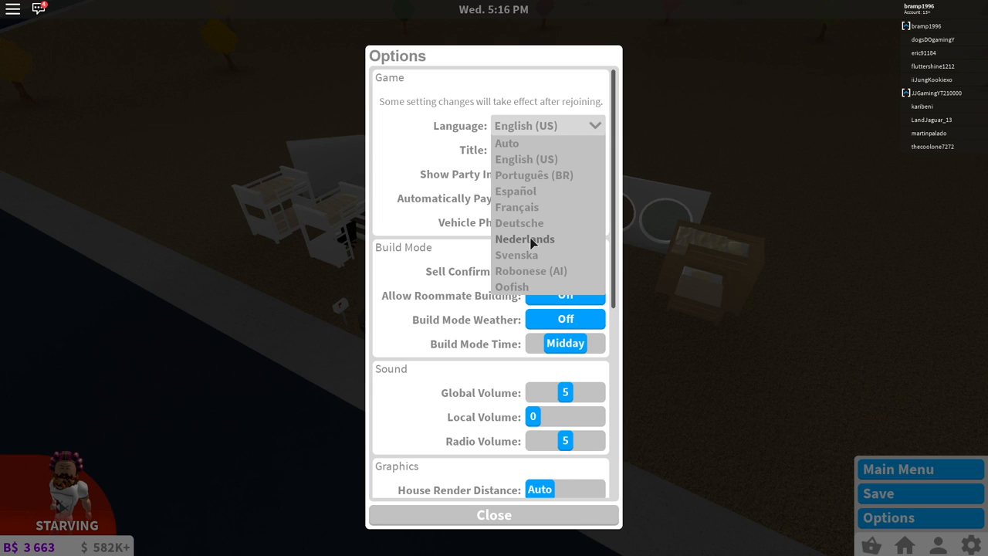
pyautogui.moveTo(547, 249)
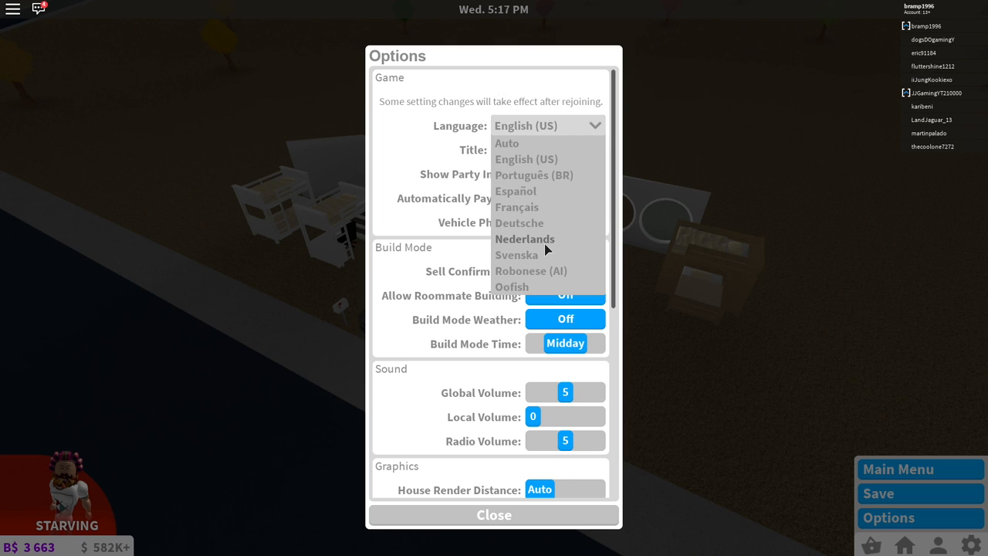
pyautogui.moveTo(463, 216)
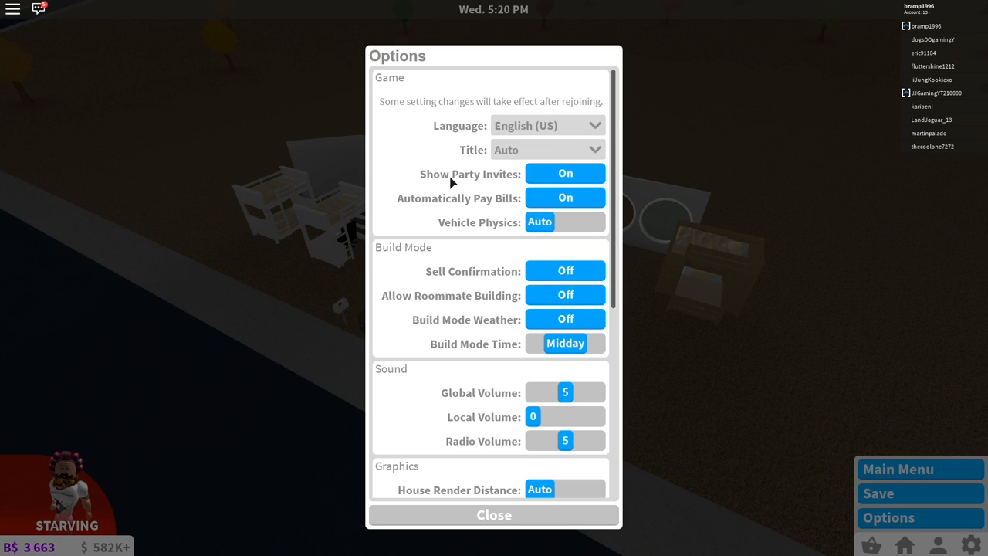
pyautogui.scroll(-3)
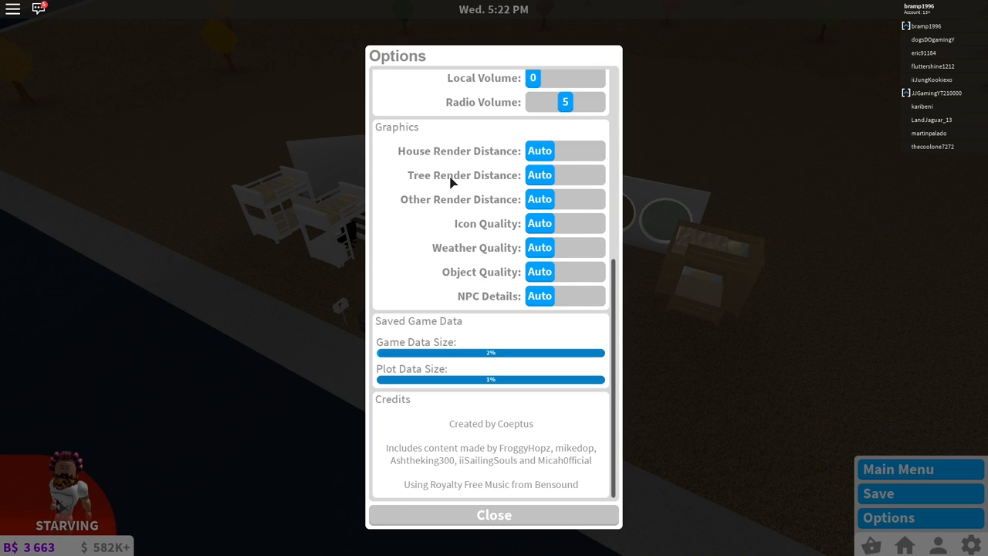
pyautogui.scroll(3)
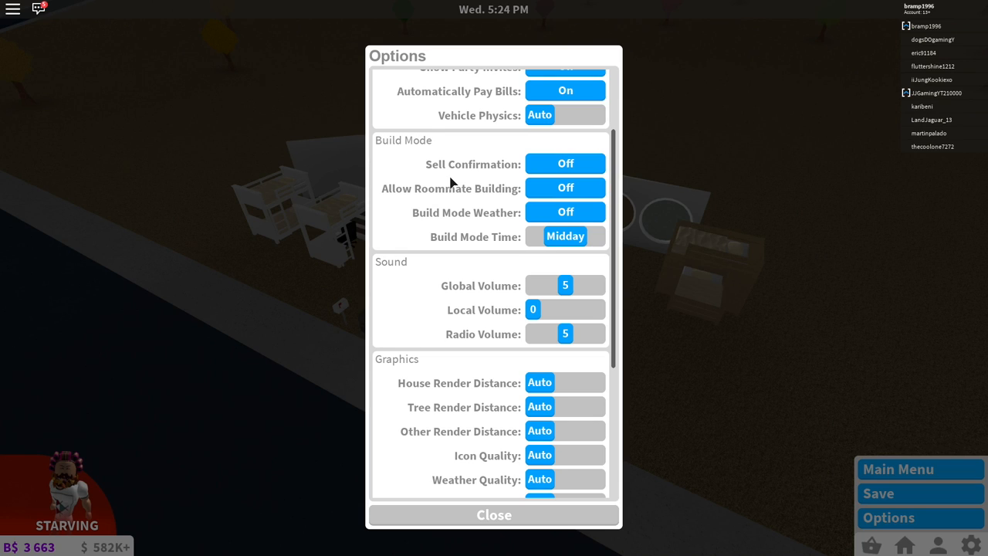
pyautogui.scroll(-3)
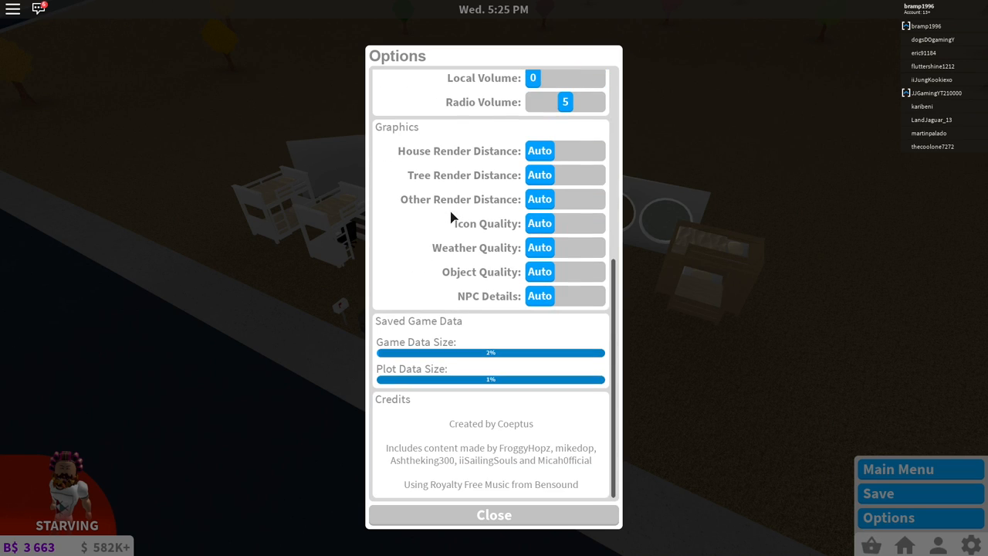
pyautogui.moveTo(451, 348)
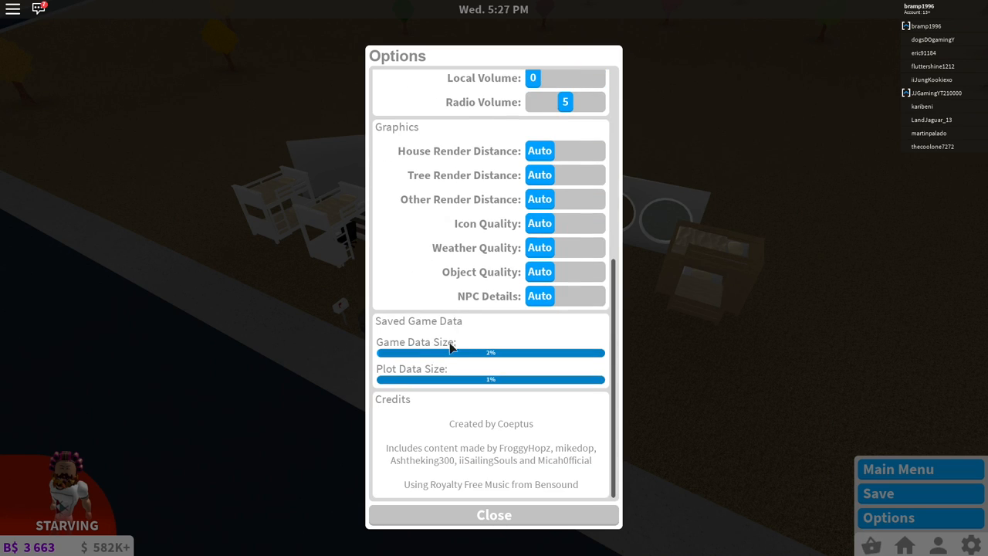
pyautogui.moveTo(531, 404)
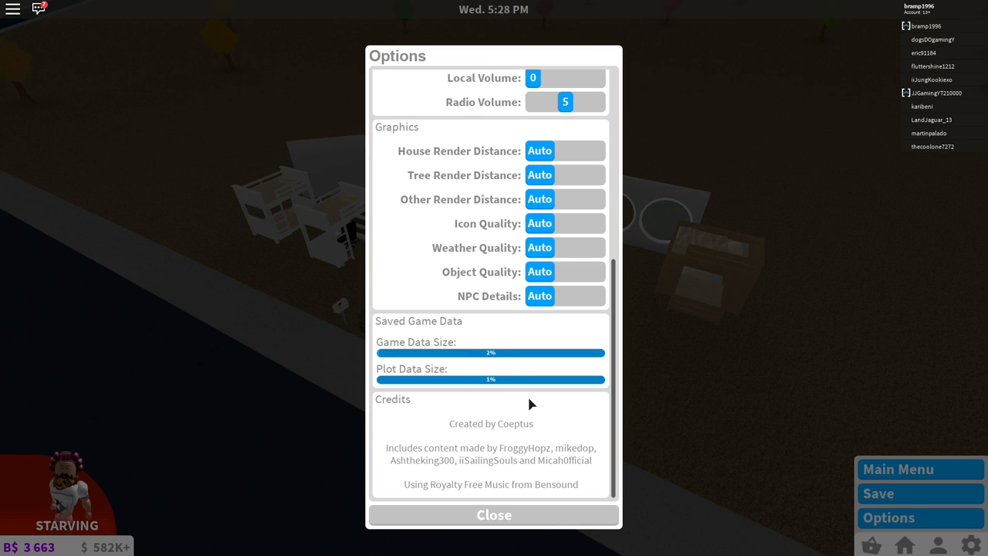
pyautogui.moveTo(510, 420)
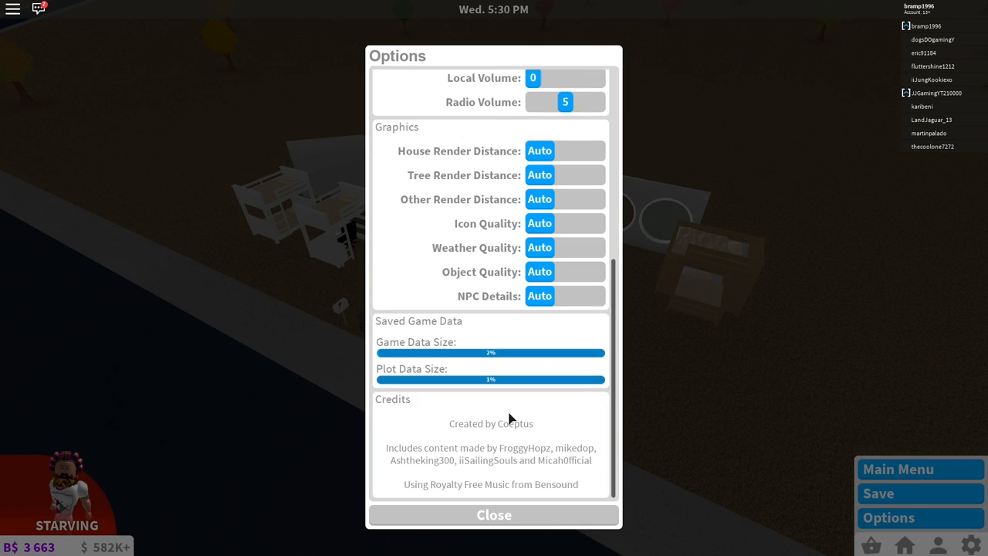
pyautogui.scroll(3)
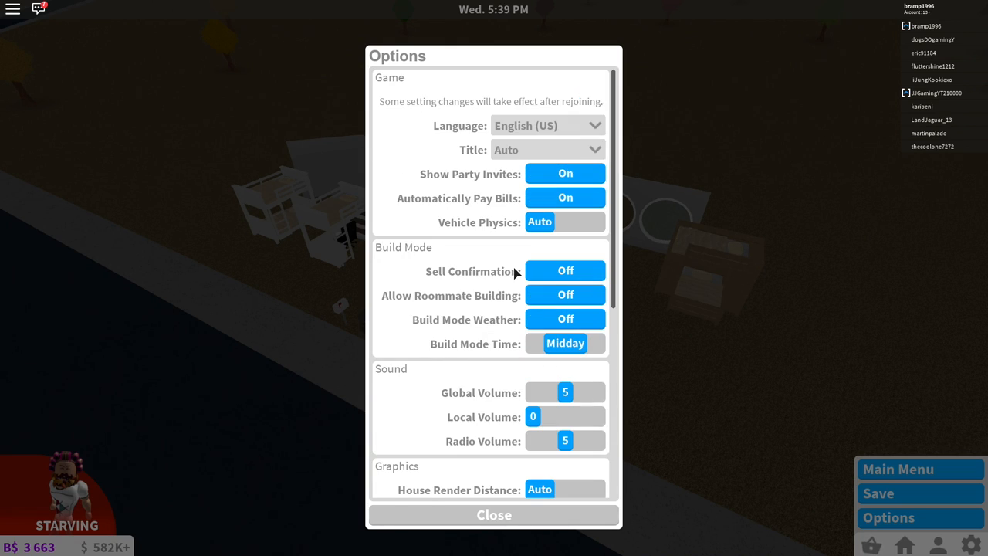
pyautogui.moveTo(86, 114)
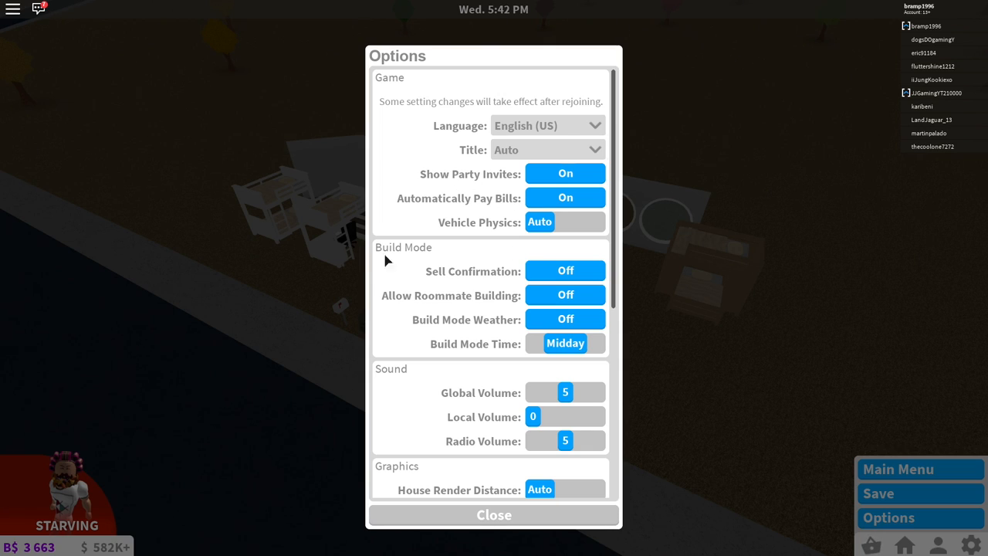
pyautogui.scroll(-3)
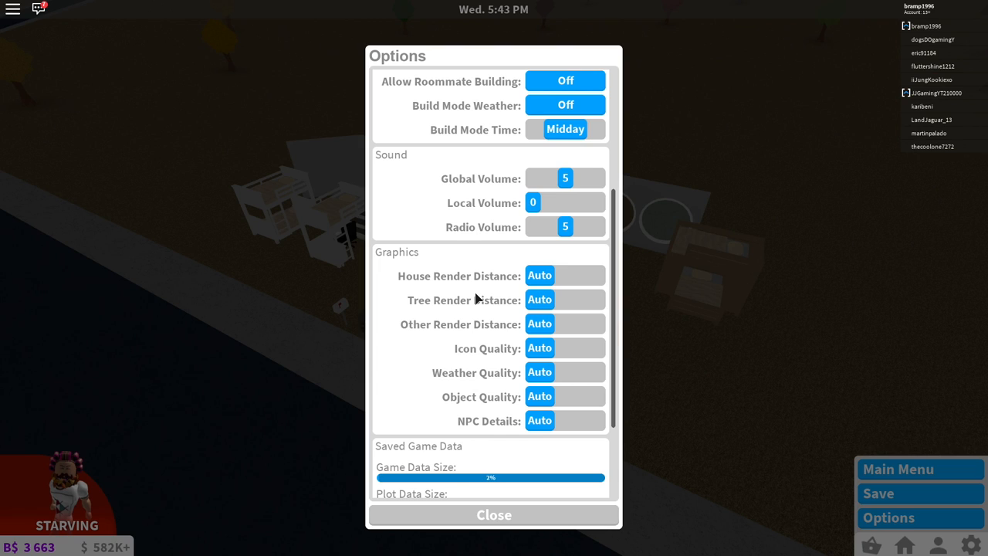
pyautogui.scroll(-3)
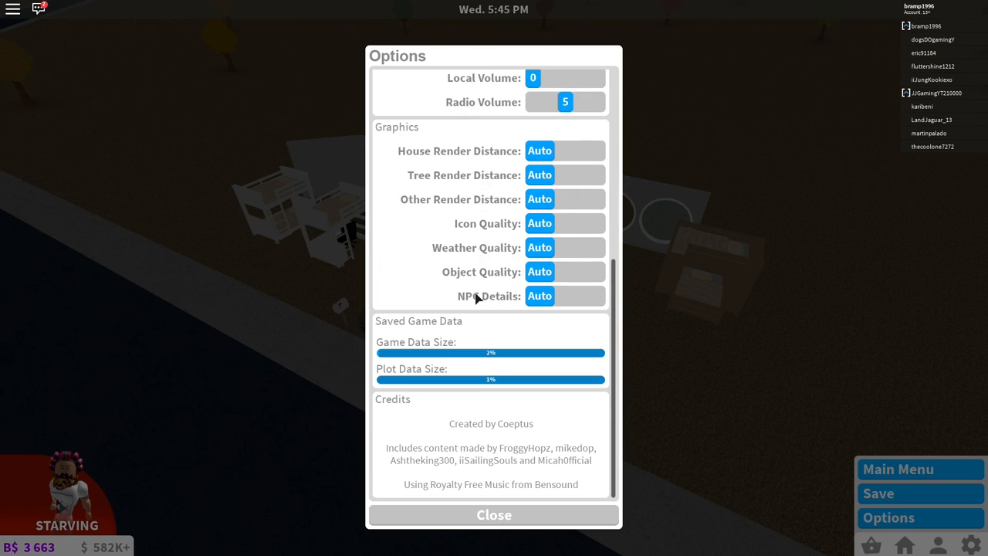
pyautogui.scroll(3)
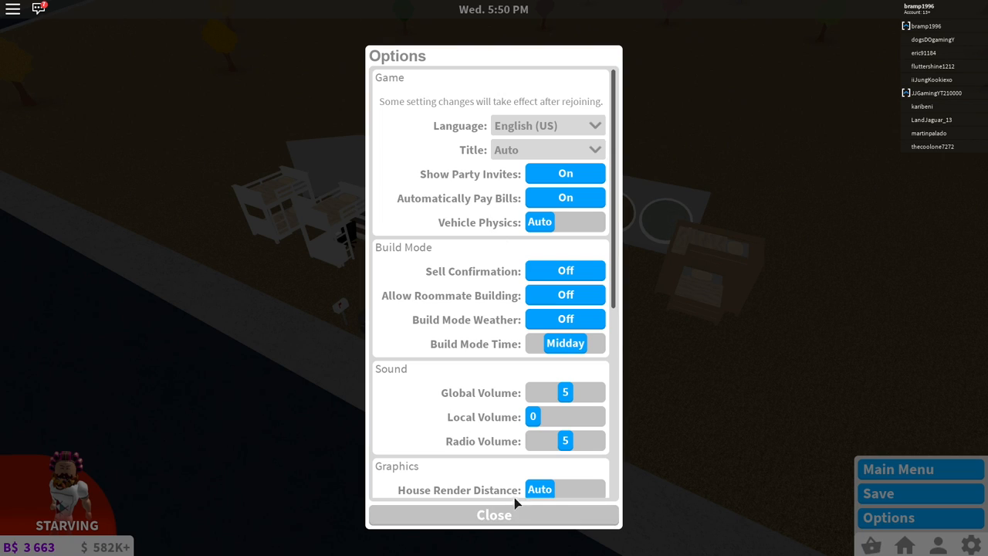
pyautogui.moveTo(495, 176)
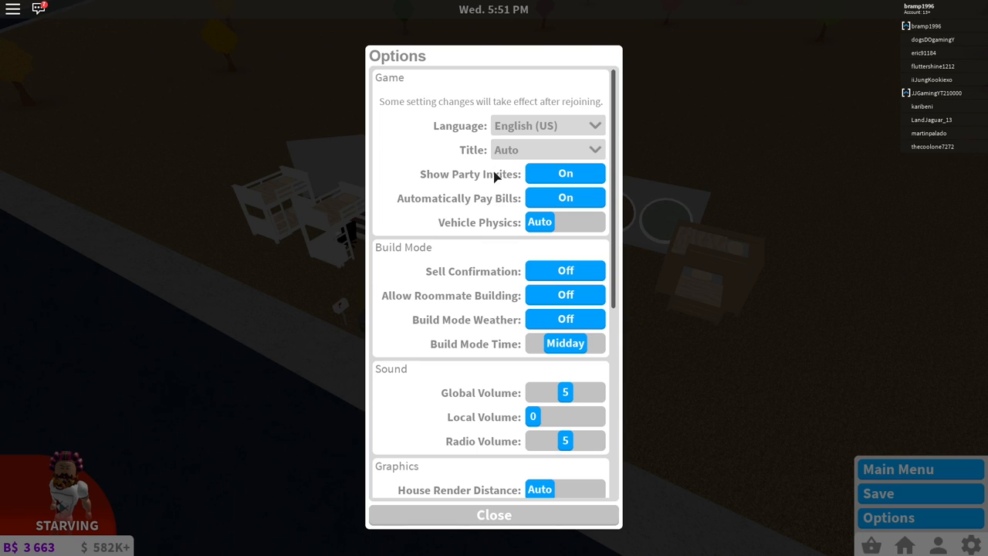
# Set the player title to Premium (trying None first) and return to the build categories.
pyautogui.click(547, 149)
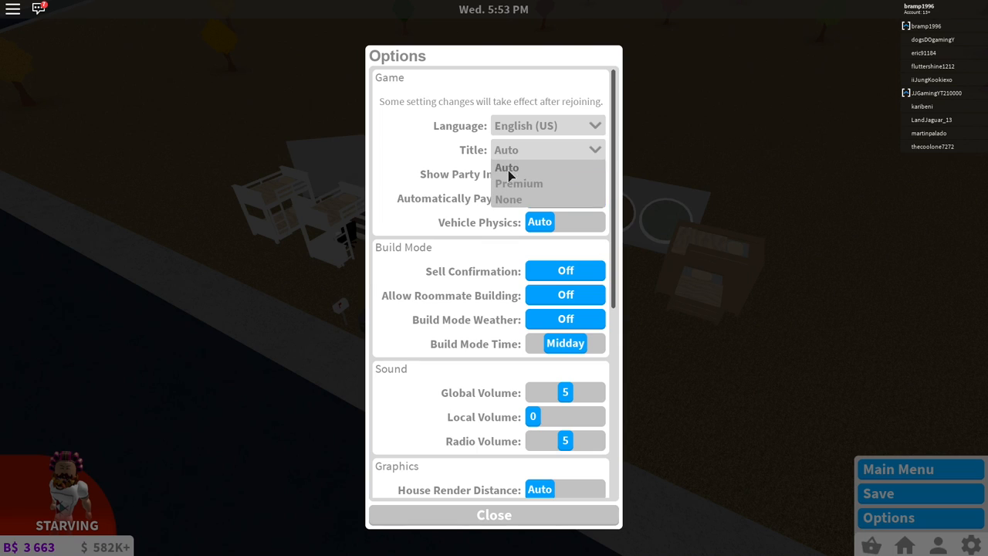
pyautogui.moveTo(509, 197)
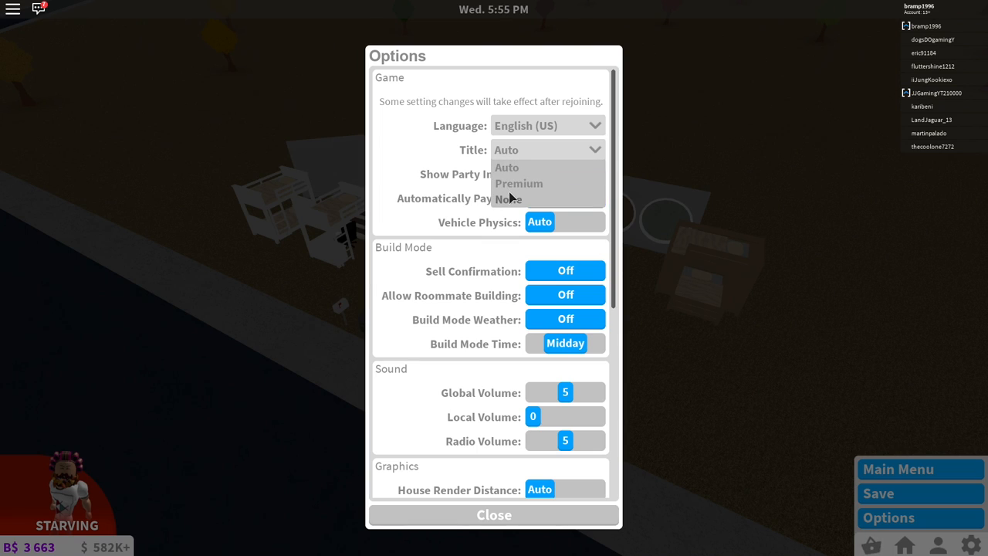
pyautogui.click(508, 199)
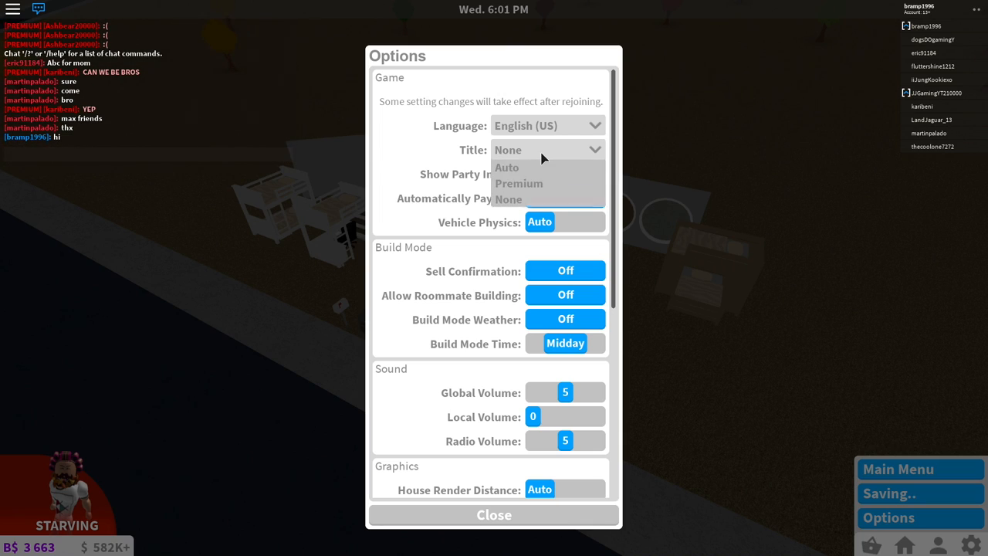
pyautogui.click(519, 182)
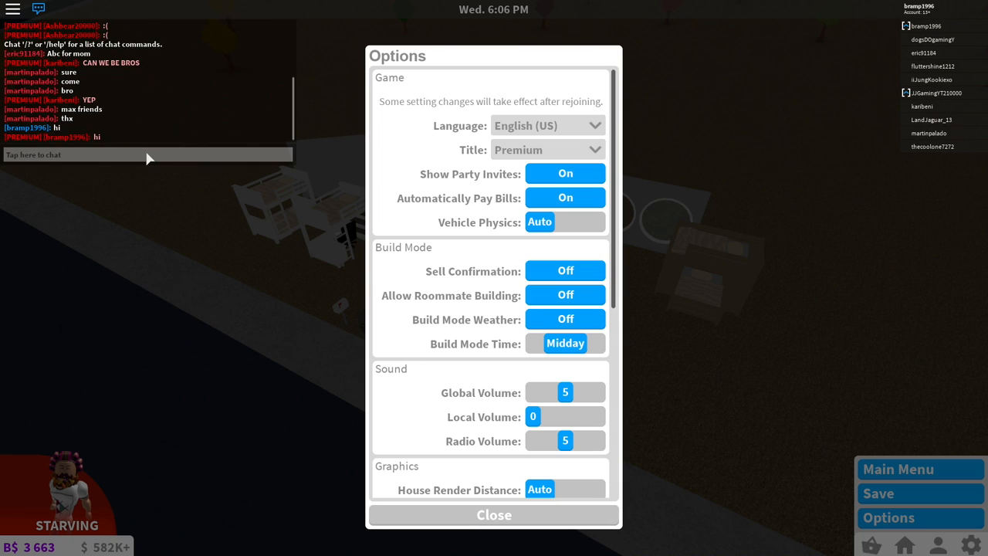
pyautogui.moveTo(201, 244)
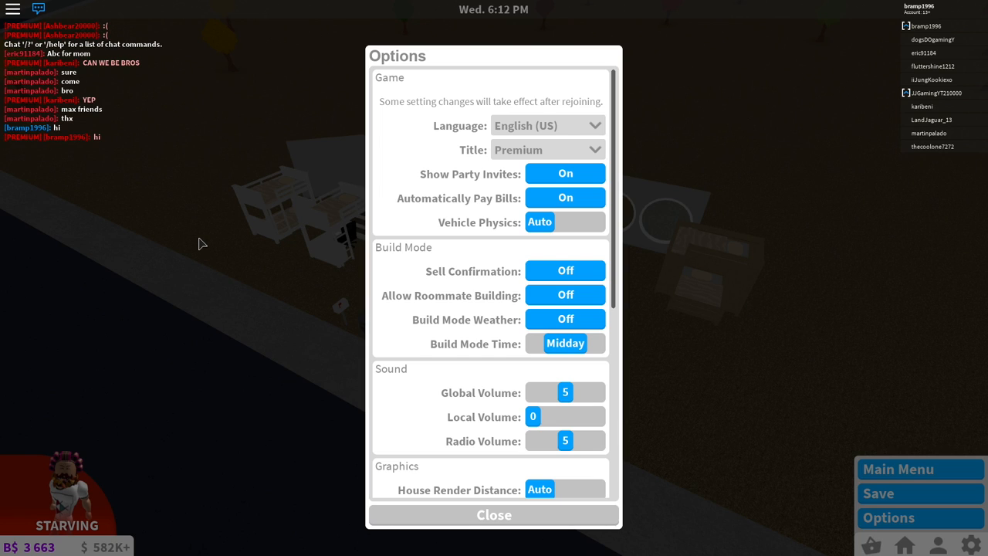
pyautogui.moveTo(442, 472)
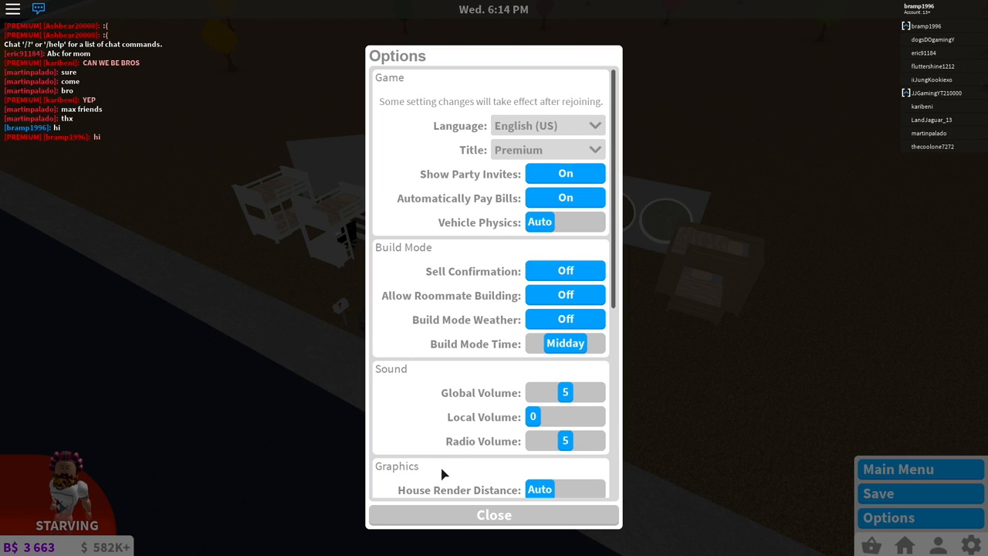
pyautogui.click(494, 516)
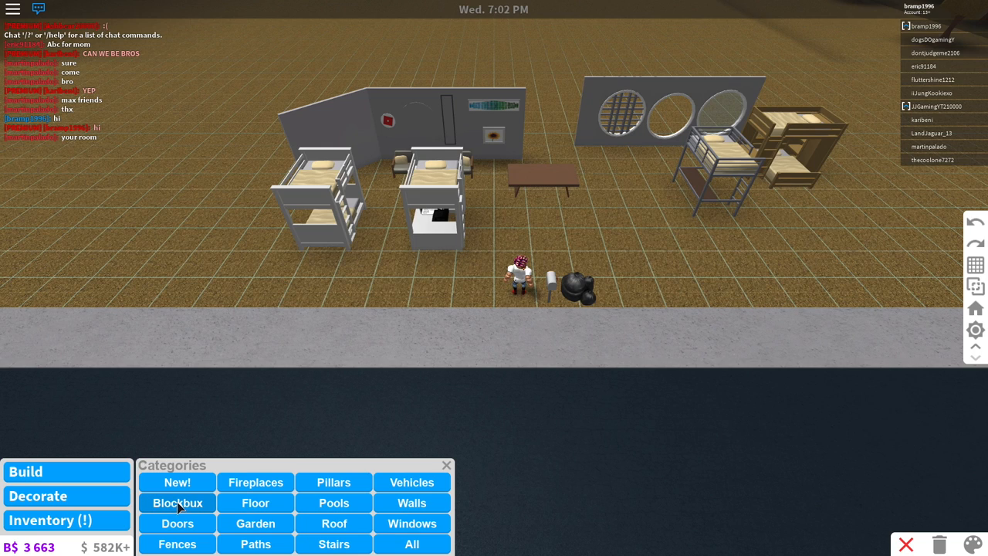
# Show the Blockbux furniture catalogue, previewing the EPX Computer for B$300.
pyautogui.click(176, 503)
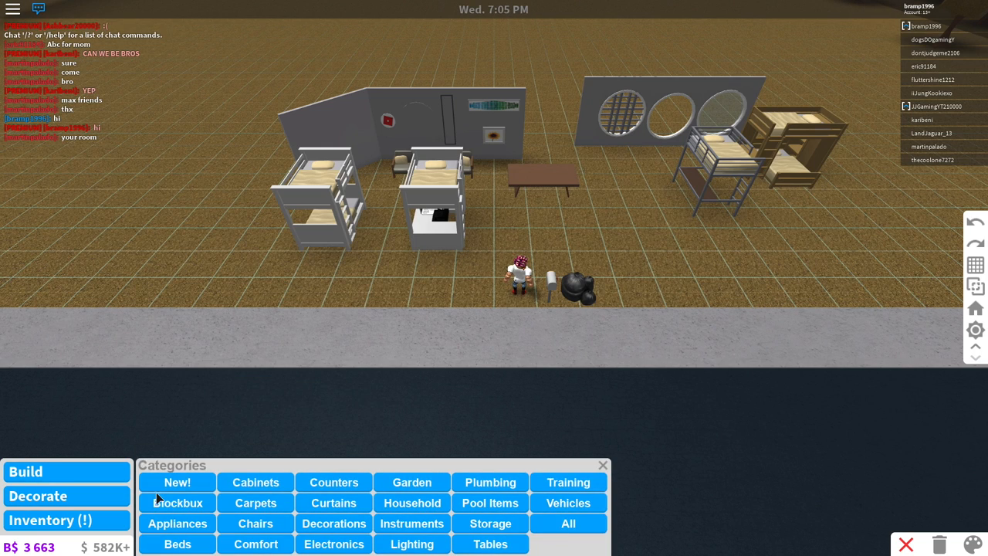
pyautogui.click(176, 503)
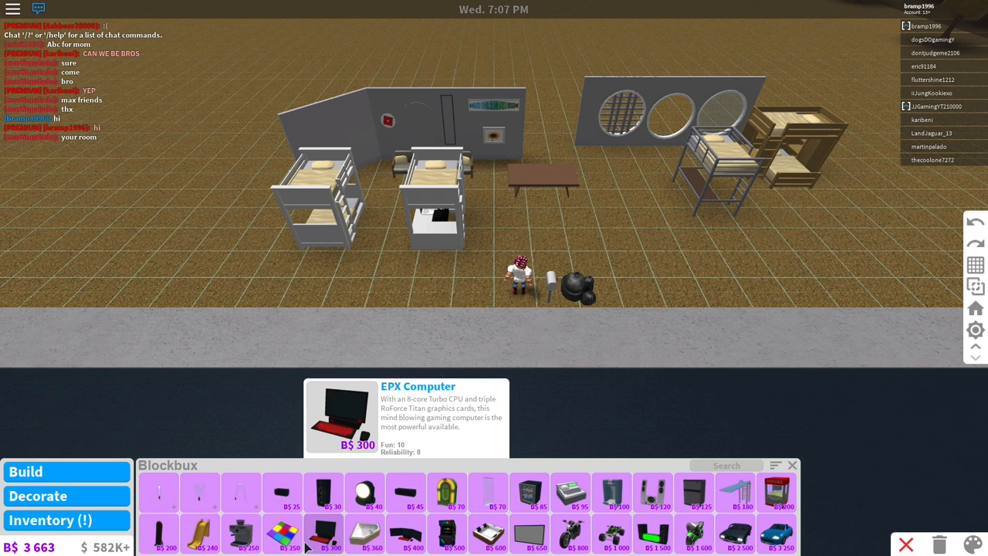
pyautogui.moveTo(364, 493)
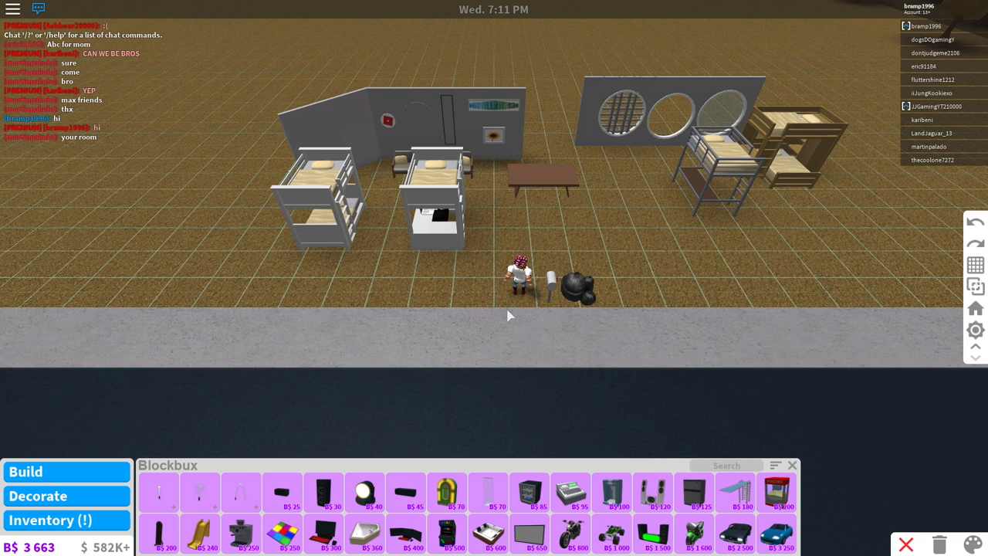
pyautogui.moveTo(423, 120)
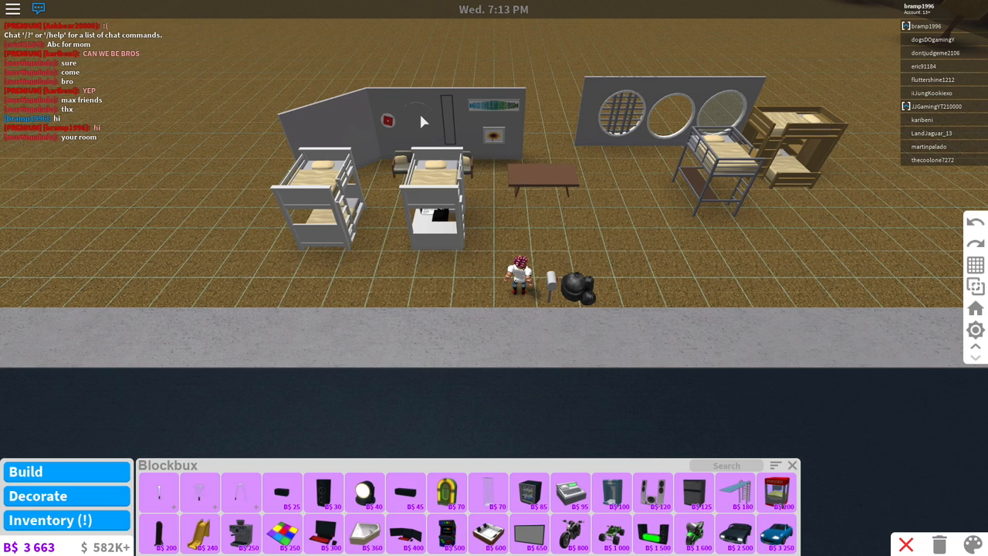